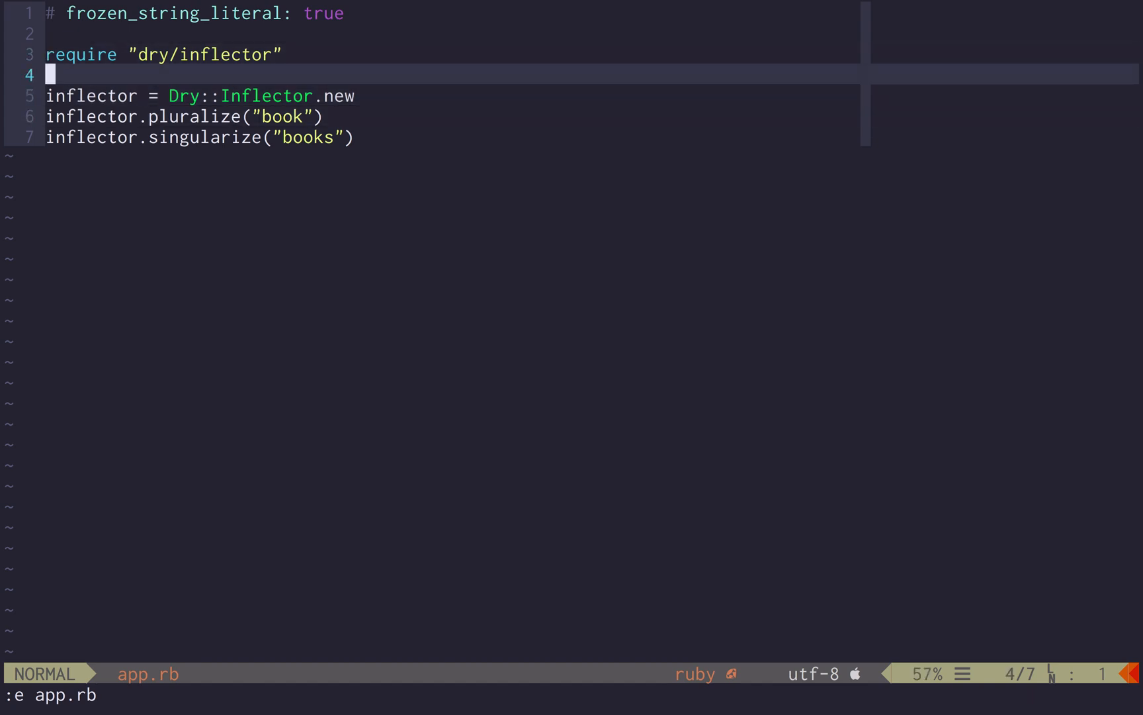
Comment the pluralize and singularize lines with '# => "books"' and '# => "book"'
key("j")
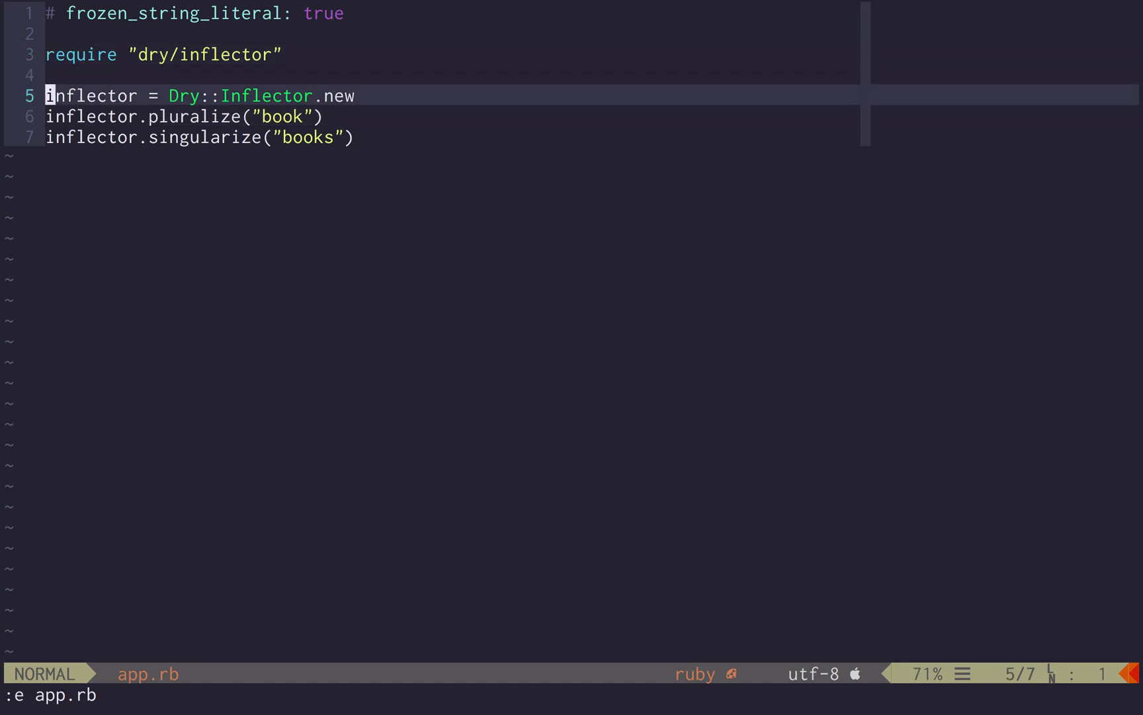
key("j")
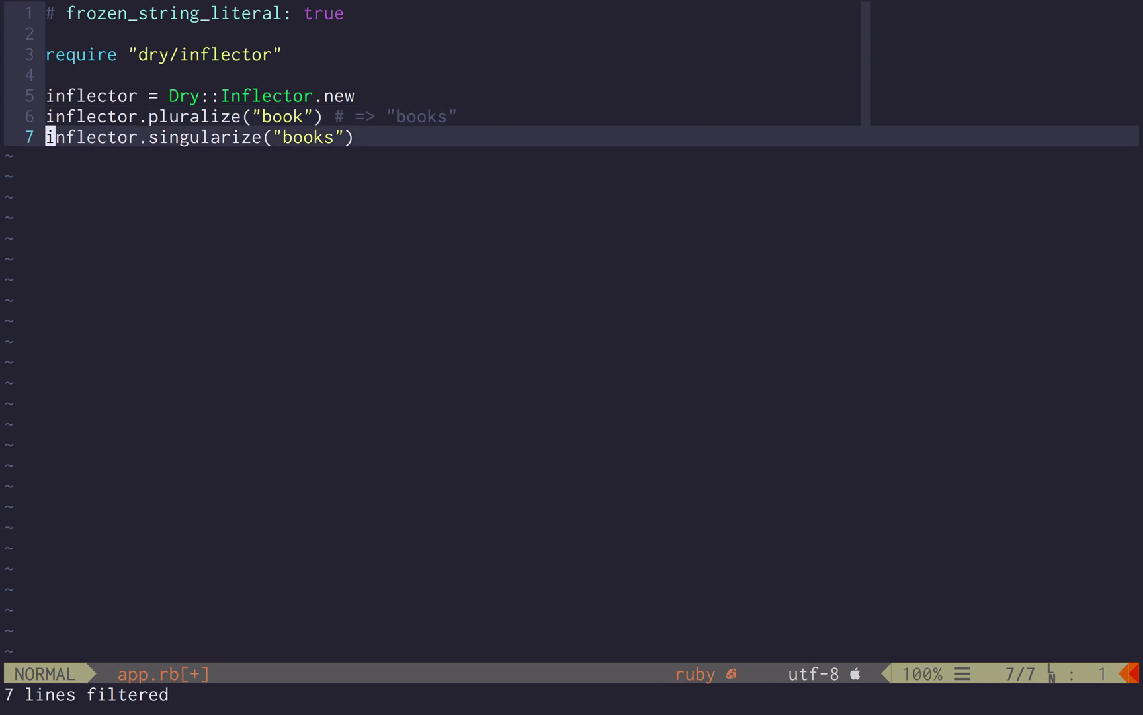
type("# => \"book\"")
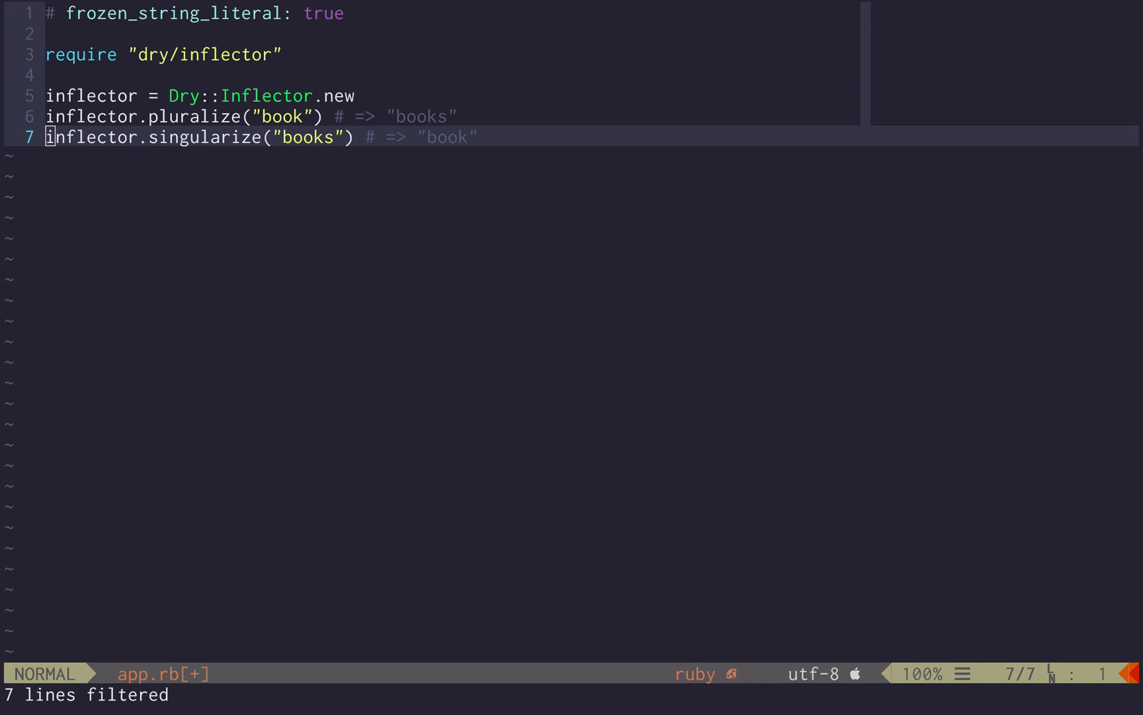
mouse_move(291, 197)
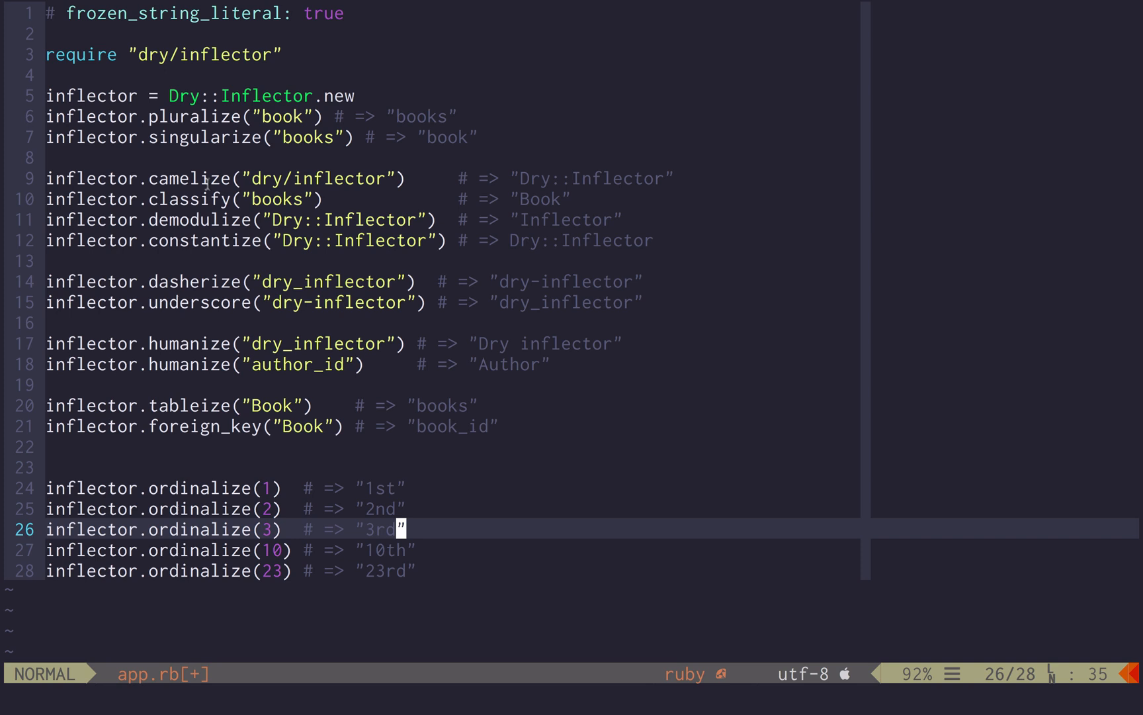
Highlight camelize, Dry, the _id of author_id and Author, then extend the selection downward
double_click(278, 198)
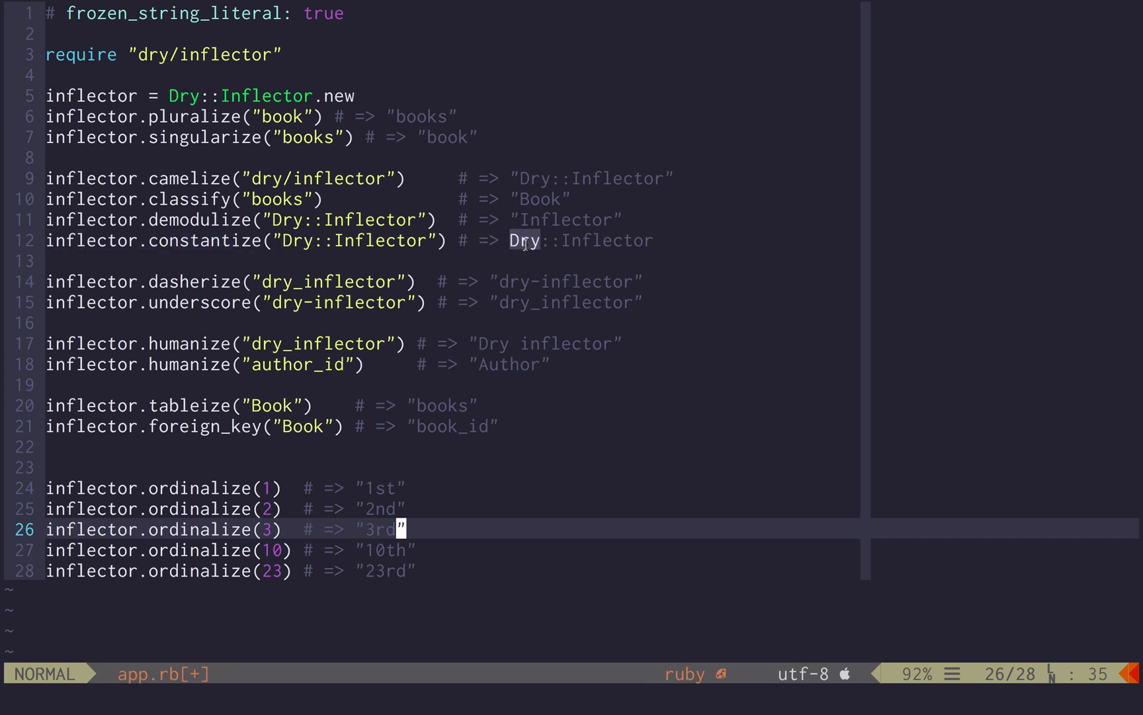
left_click(523, 240)
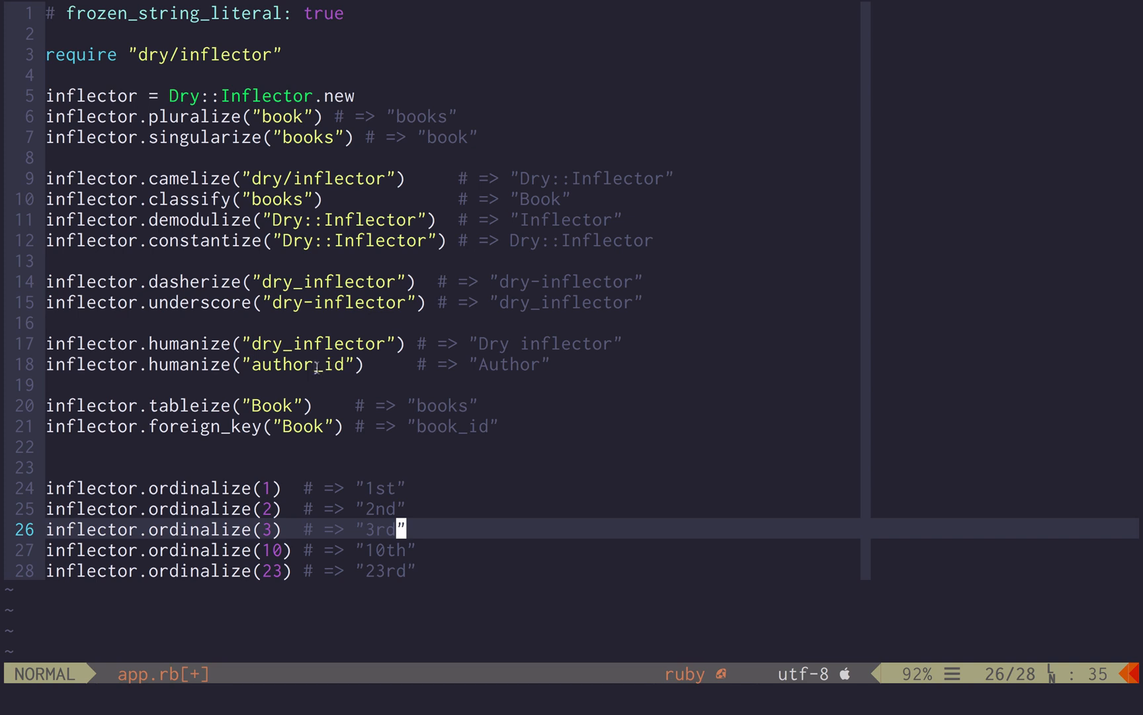
double_click(330, 363)
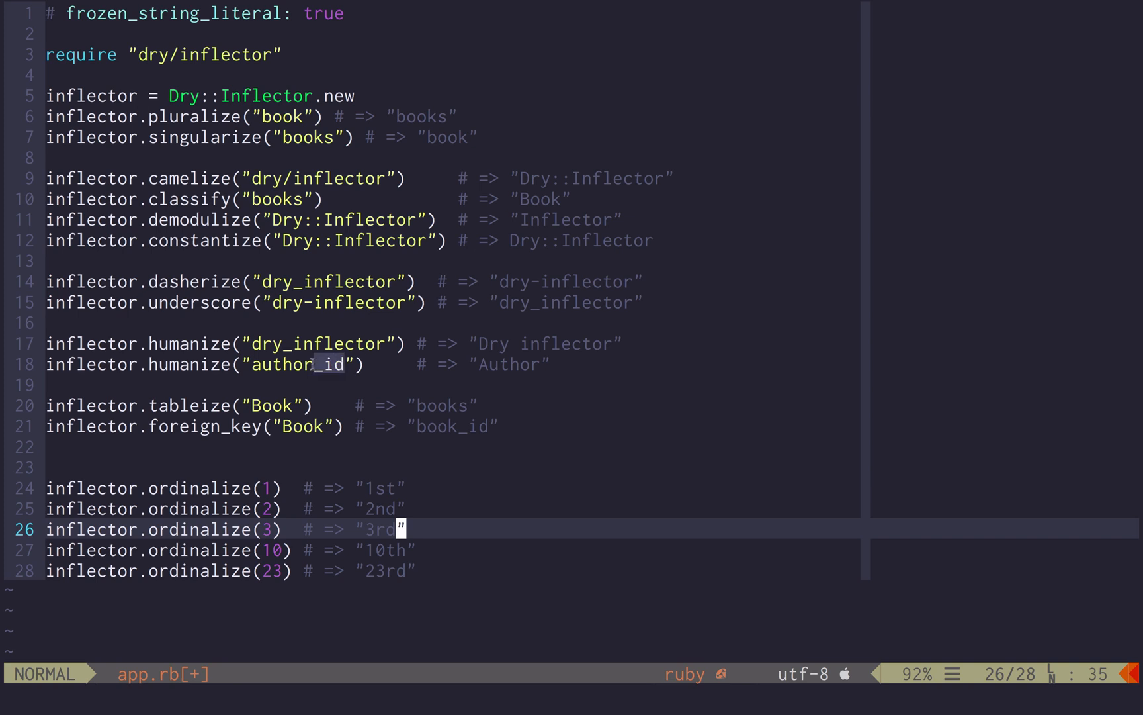
double_click(299, 364)
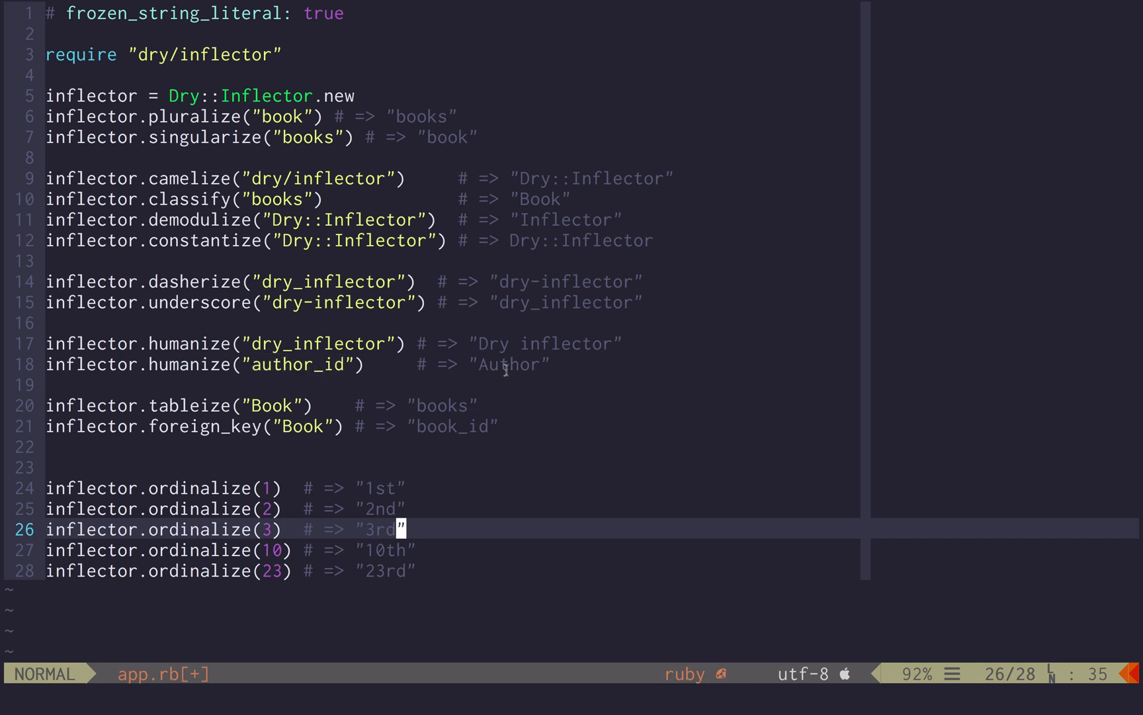
mouse_move(181, 405)
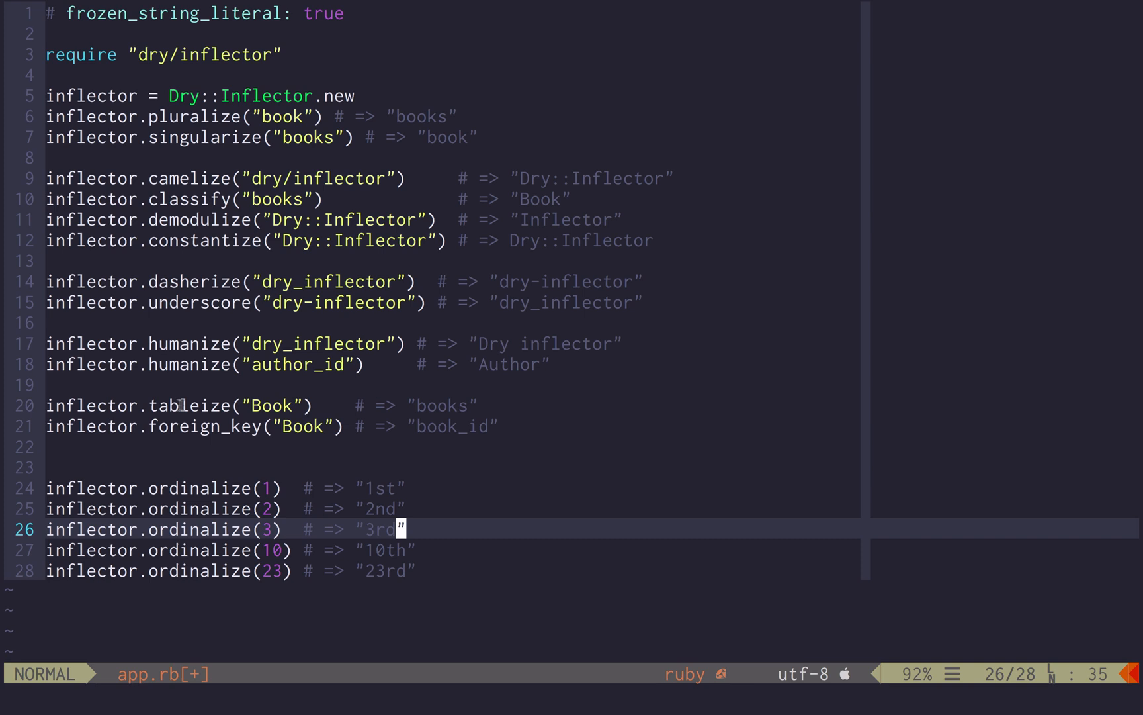
mouse_move(205, 491)
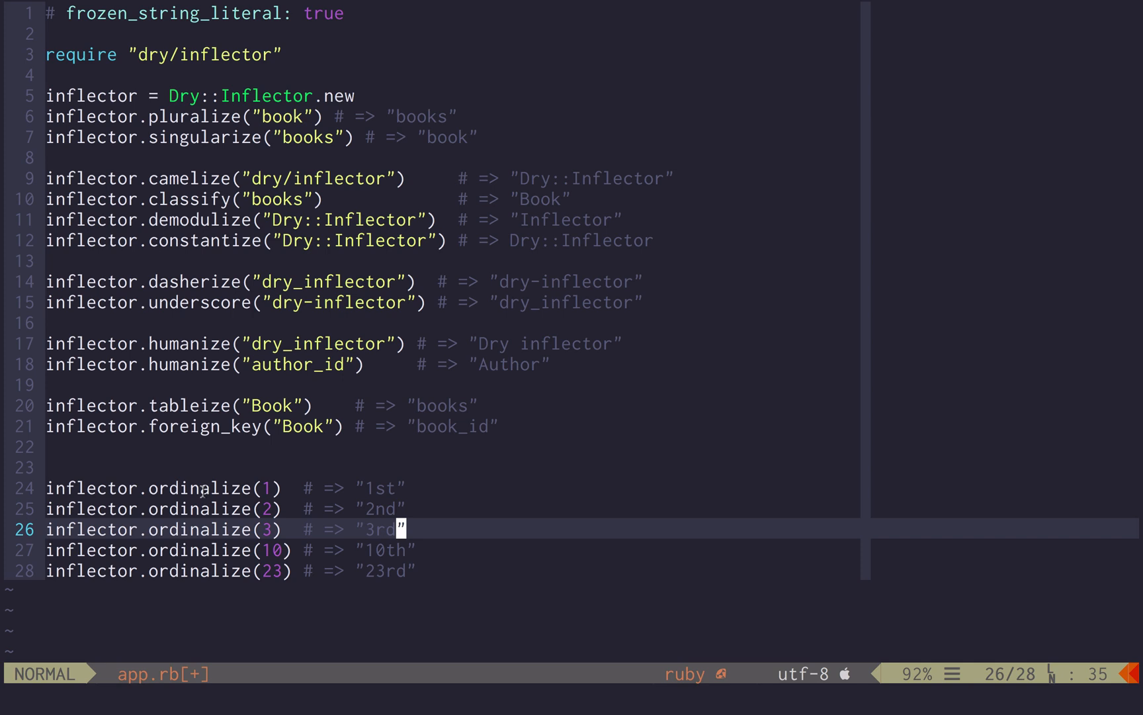
key("j")
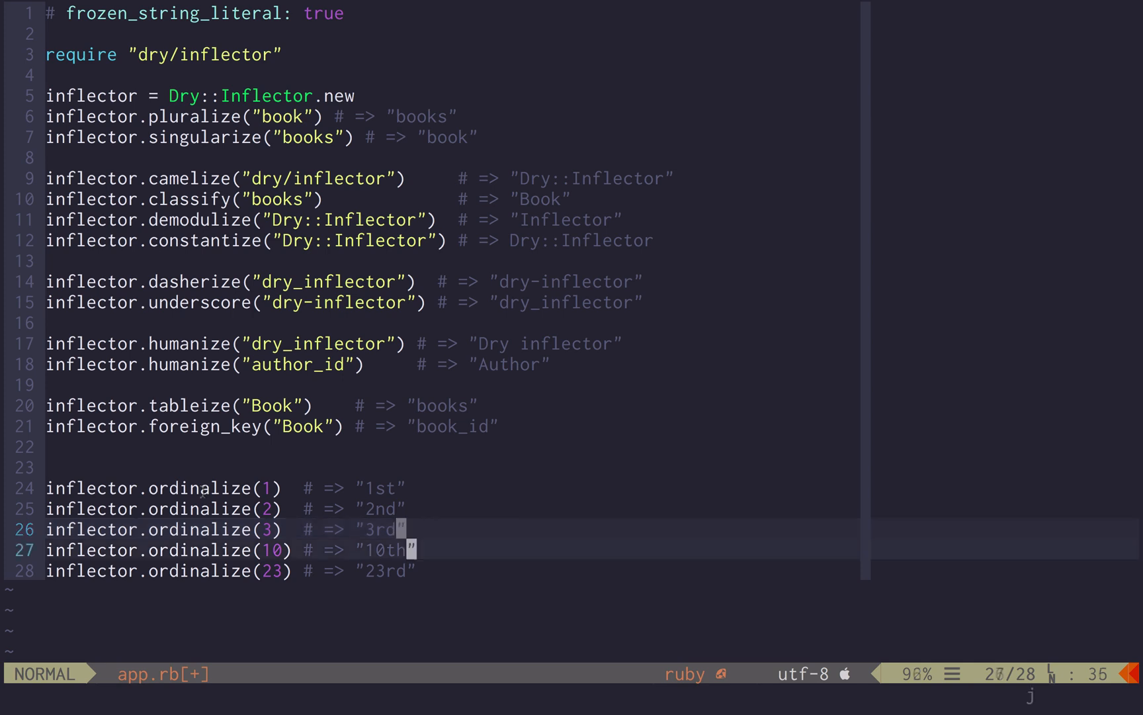
key("j")
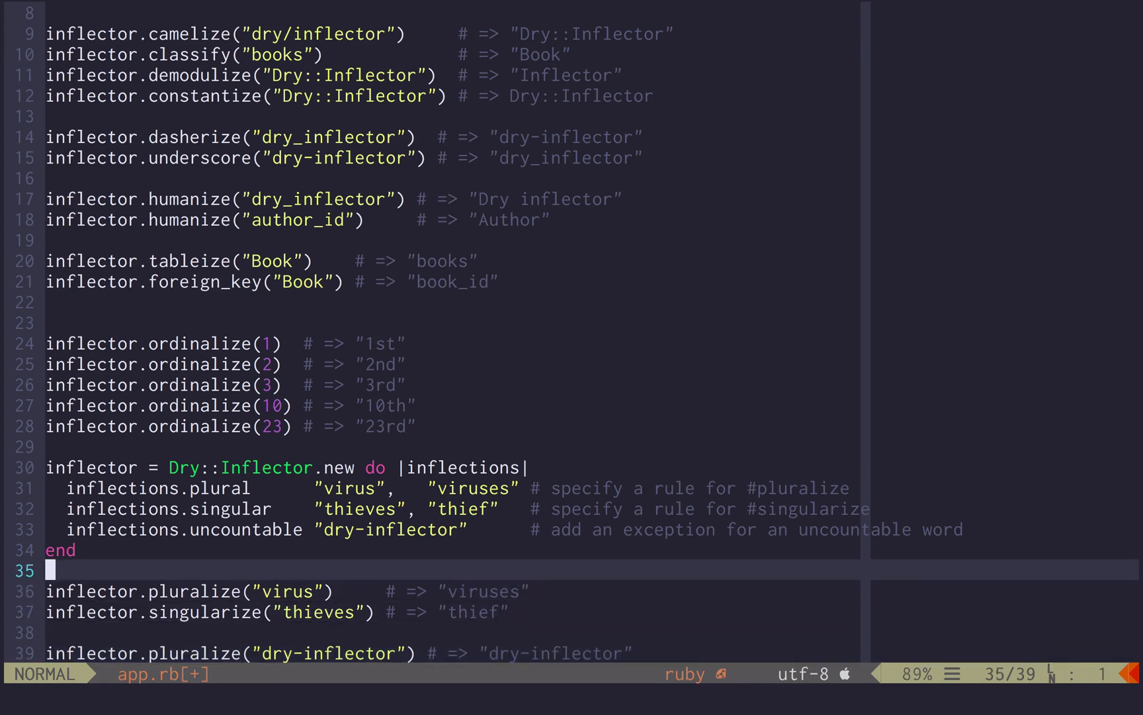
Add the acronym rule inflections.acronym "HTTP", "XML" inside the inflector block
type("inflections.acronym \"HTTP\", \"XML\"")
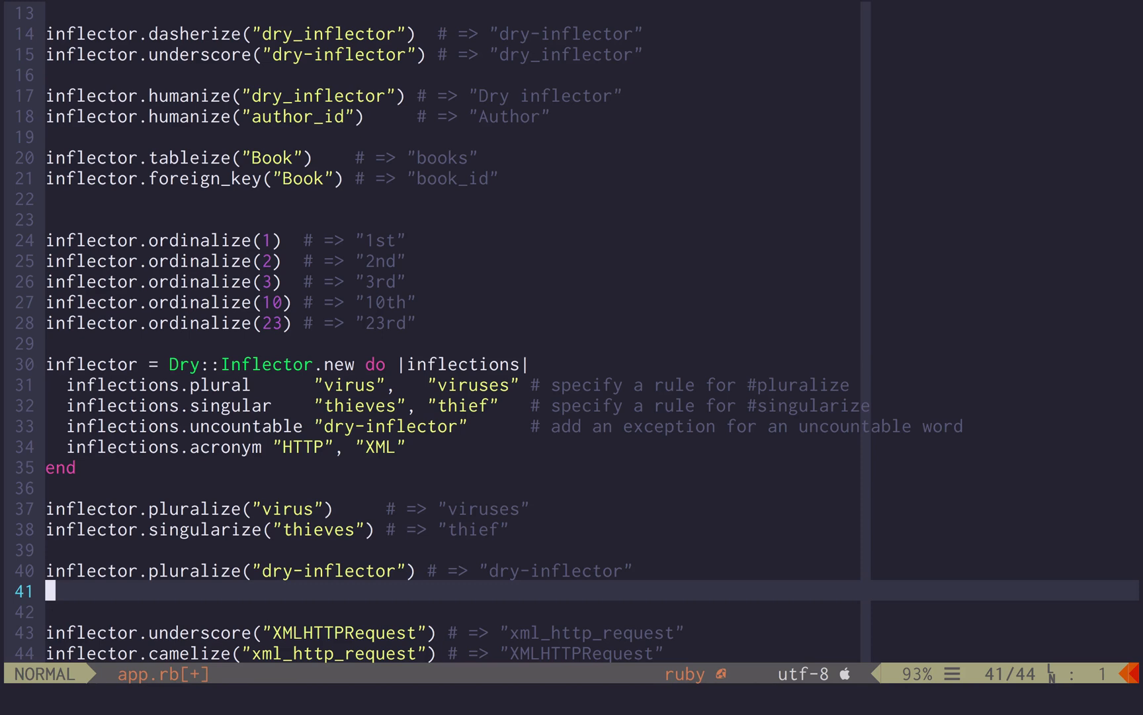
mouse_move(536, 207)
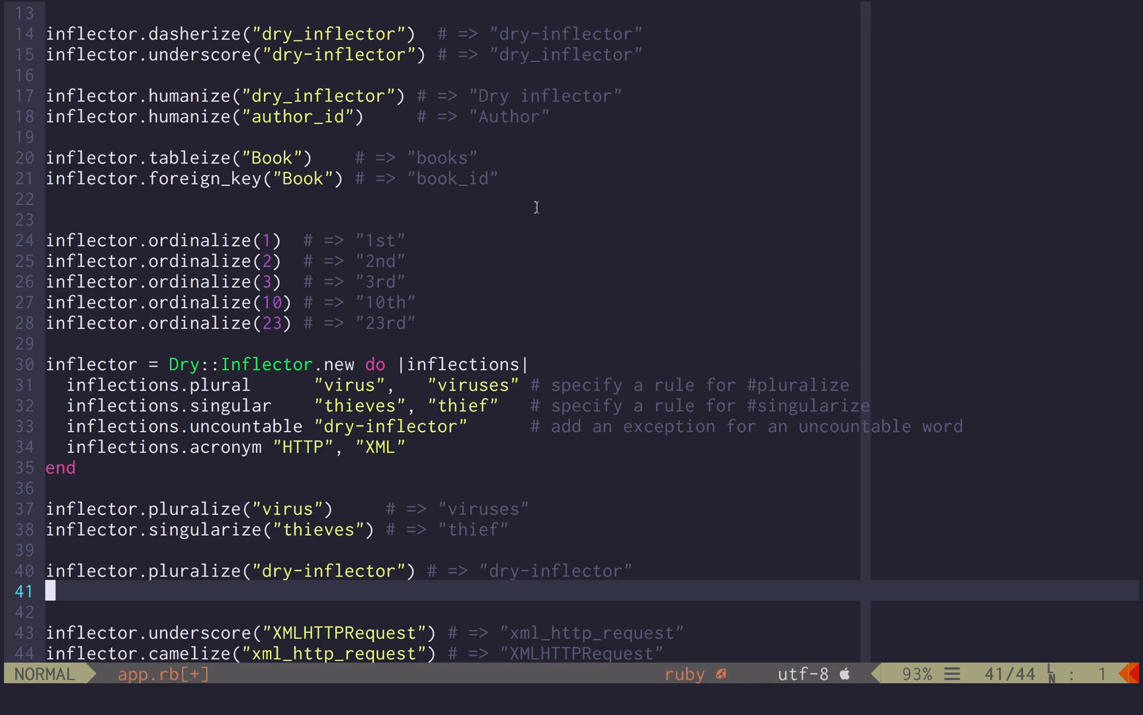
mouse_move(586, 321)
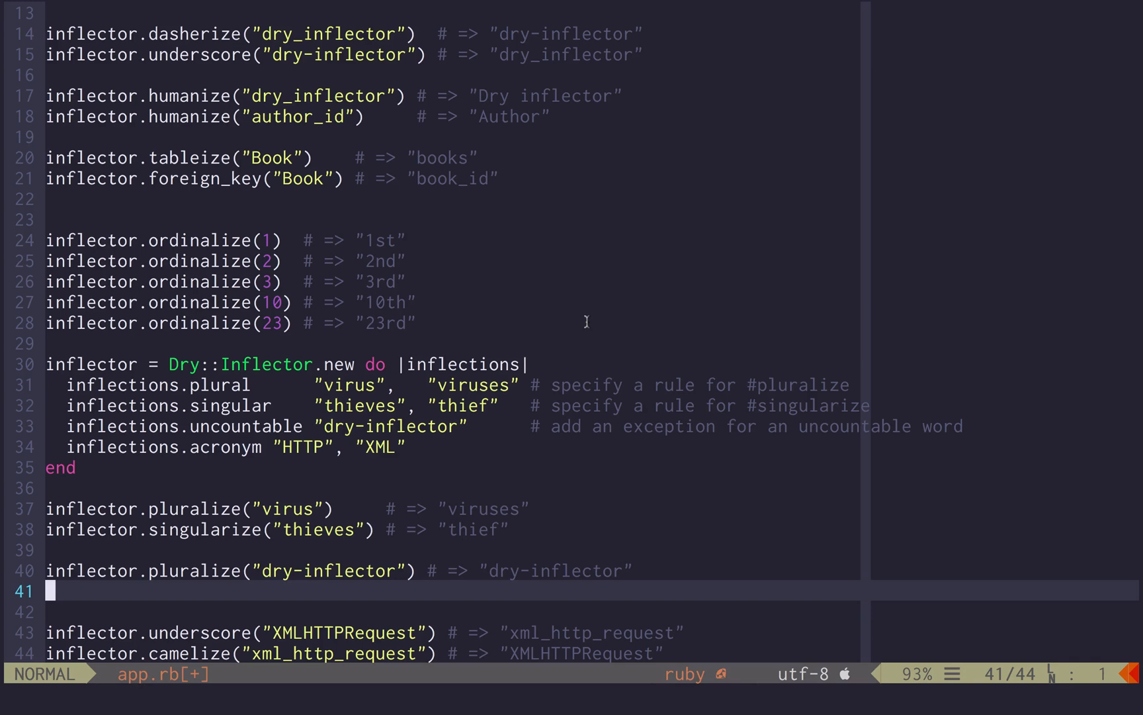